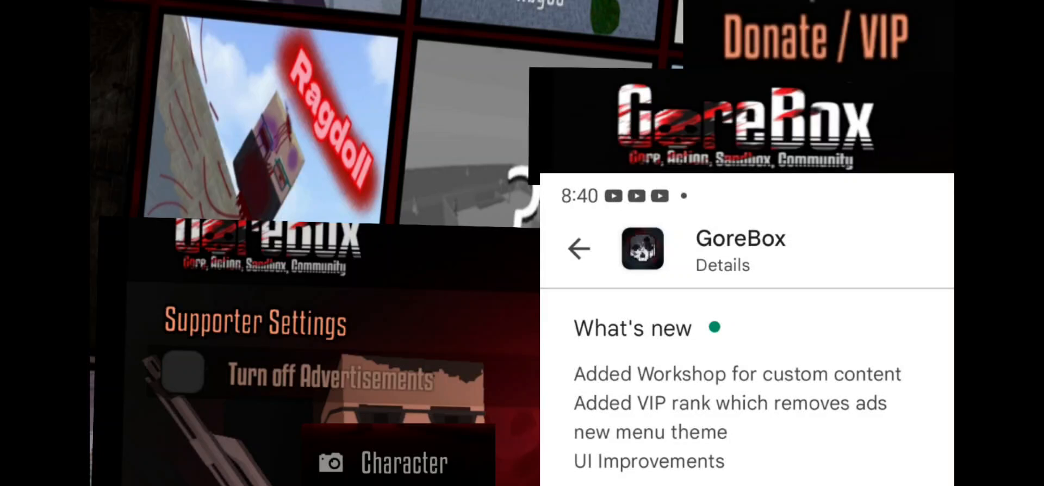
Dismiss the Workshop and VIP update notes to reach the main menu
left_click(577, 248)
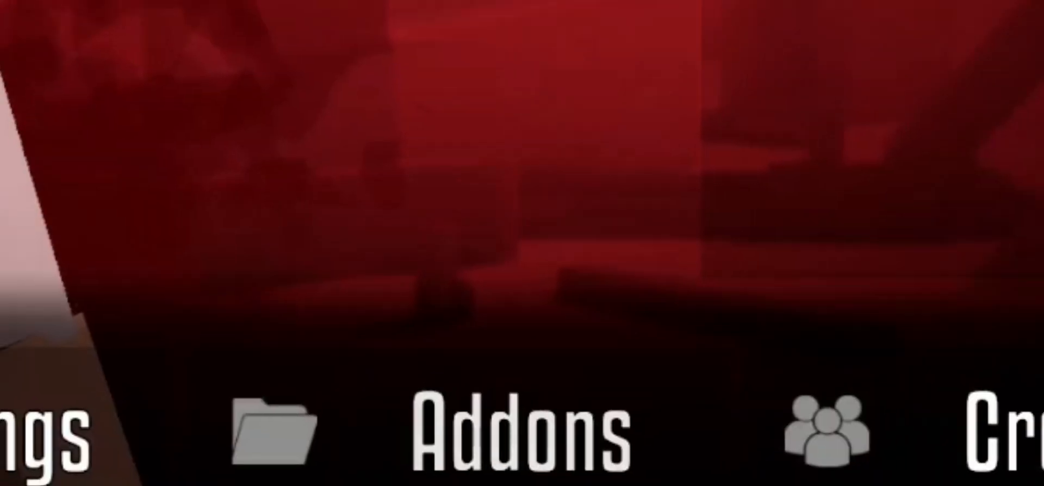
Enter the Addons workshop grid and browse down to School RP, Shooting Range and Bedroom
left_click(520, 432)
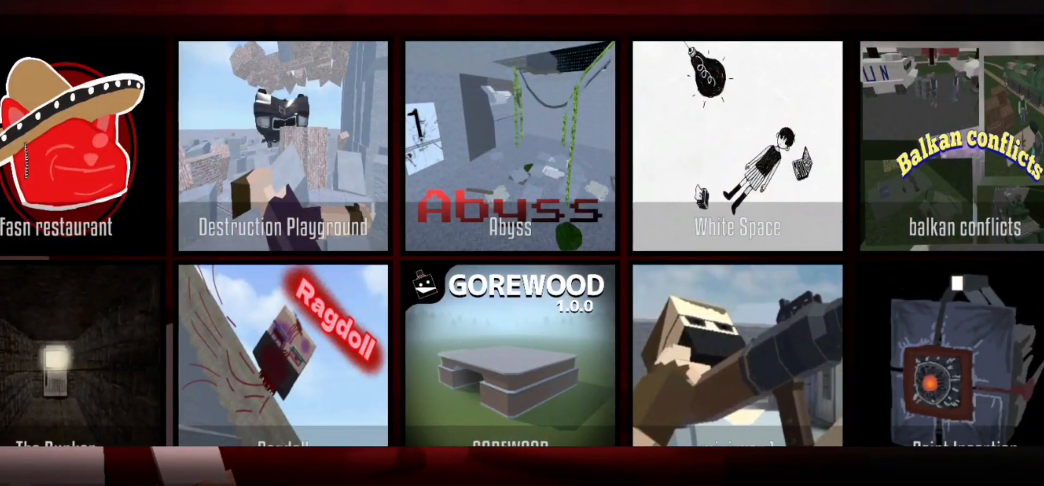
scroll("down", 3)
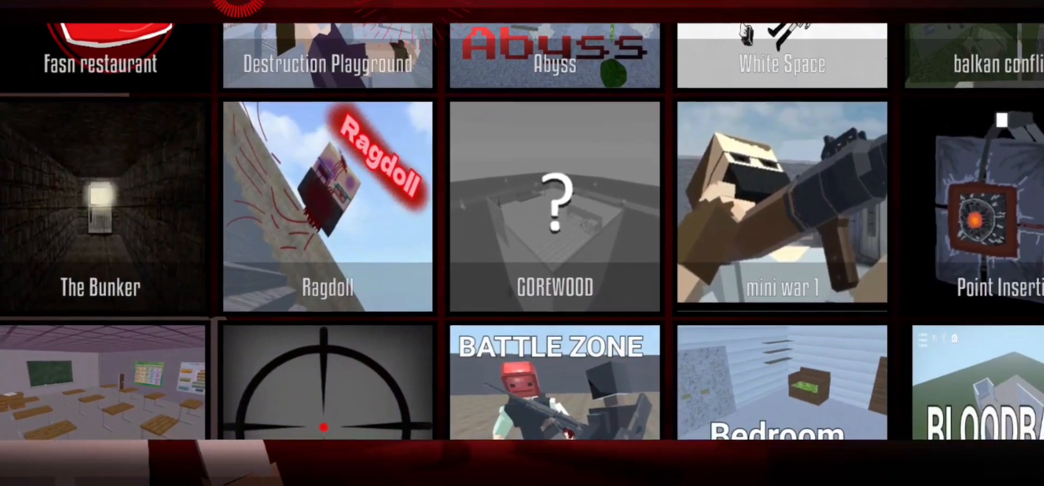
scroll("down", 3)
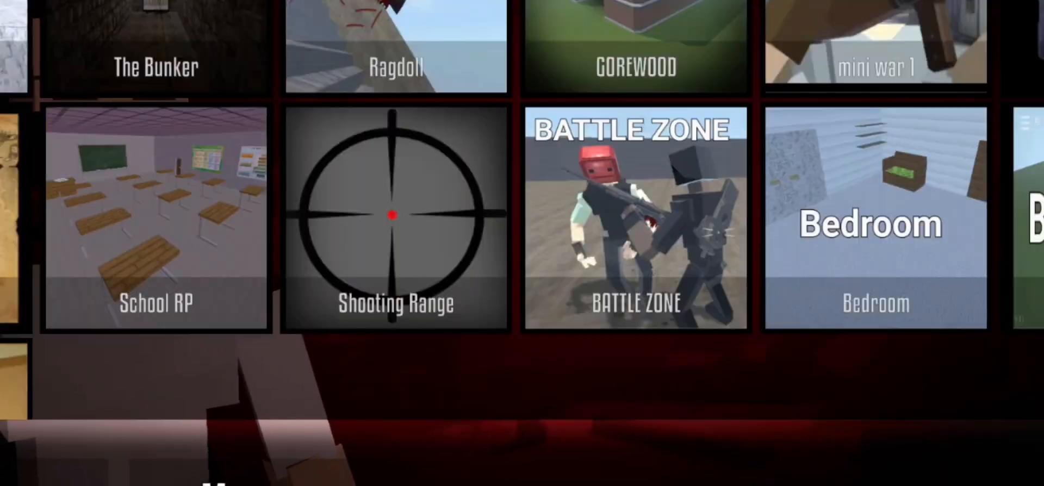